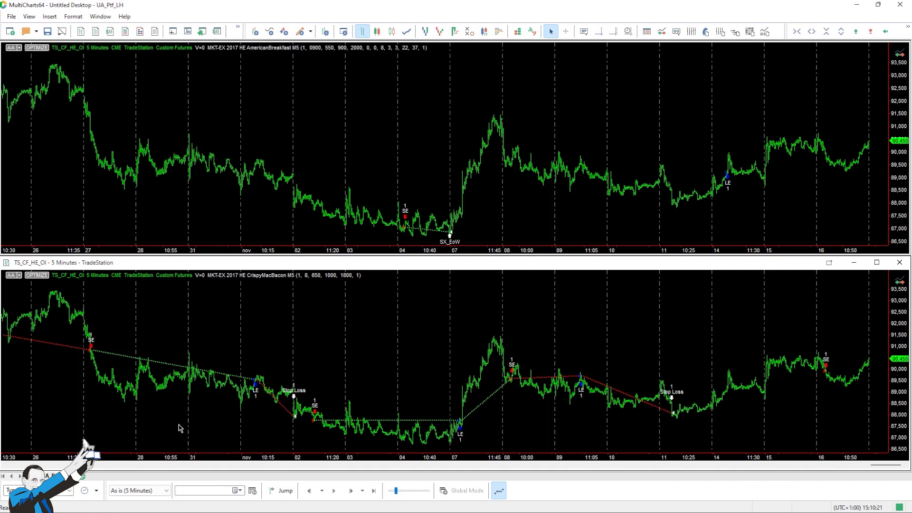
{"action": "mouse_move", "coordinate": [366, 356]}
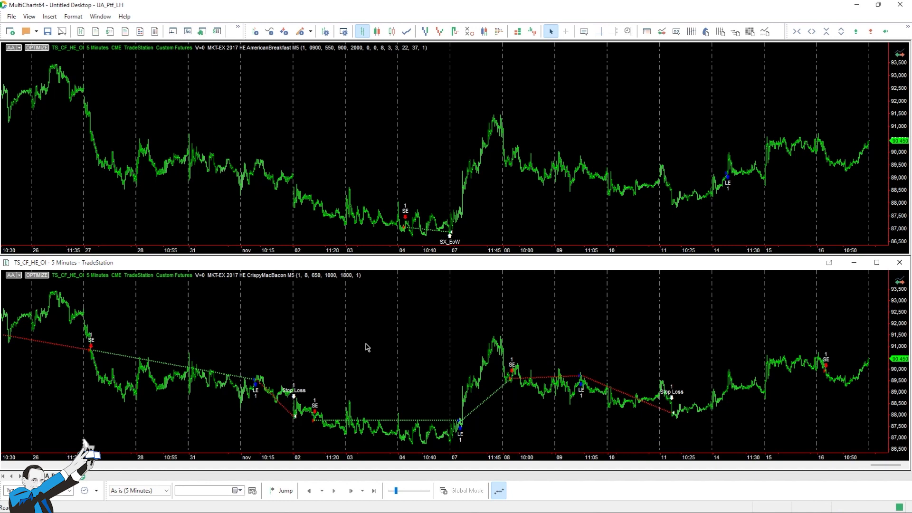
{"action": "mouse_move", "coordinate": [373, 268]}
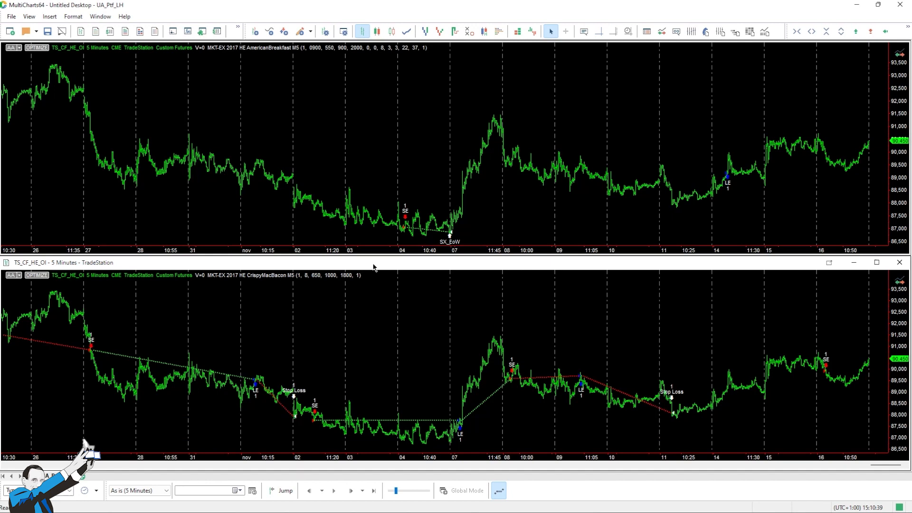
Step: Maximize the lower CrispyMacBacon Lean Hogs chart window to fill the workspace
{"action": "left_click", "coordinate": [876, 262]}
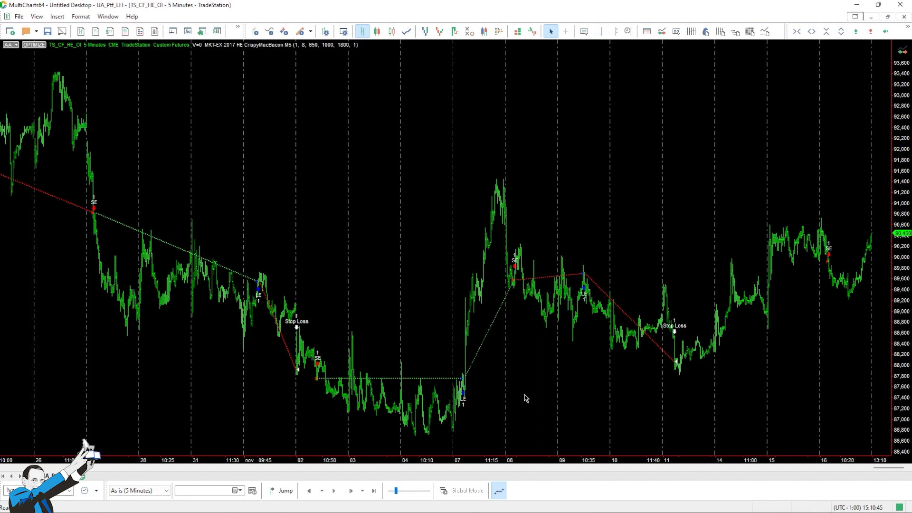
{"action": "mouse_move", "coordinate": [524, 386]}
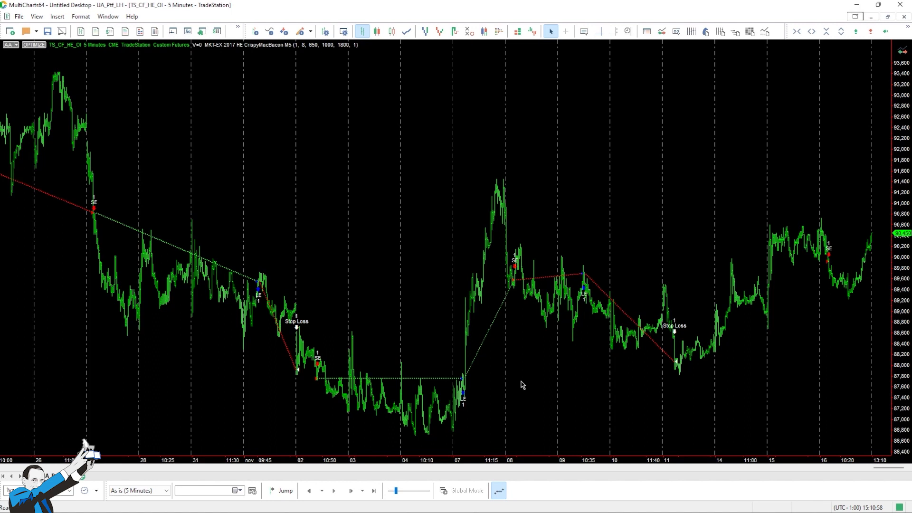
{"action": "mouse_move", "coordinate": [478, 391]}
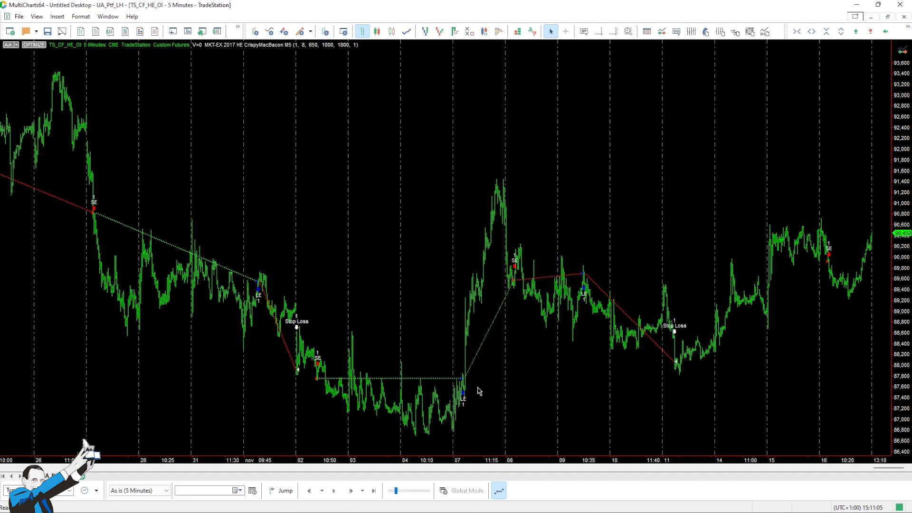
{"action": "mouse_move", "coordinate": [498, 400]}
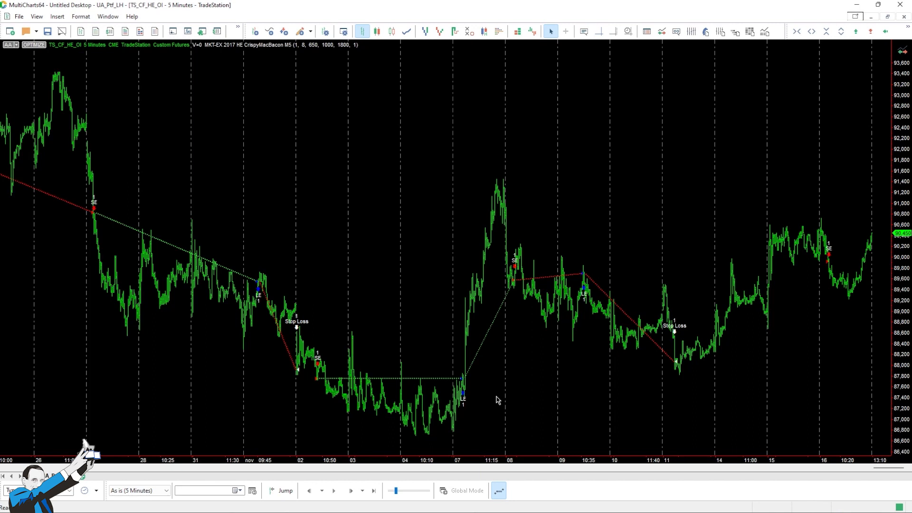
{"action": "mouse_move", "coordinate": [508, 401]}
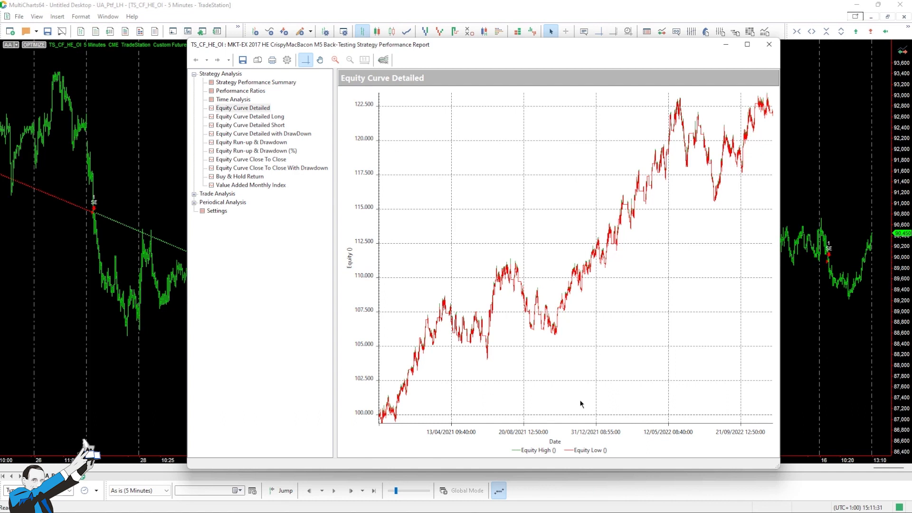
{"action": "mouse_move", "coordinate": [599, 347]}
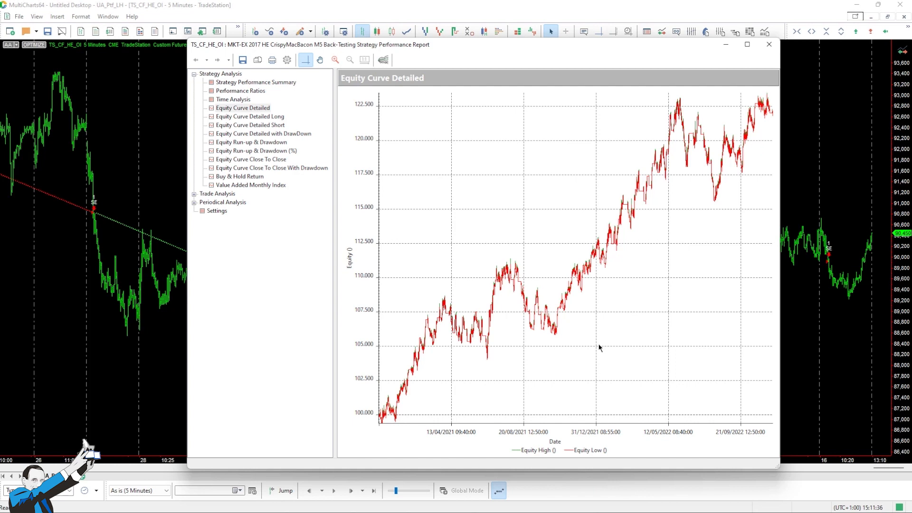
{"action": "mouse_move", "coordinate": [596, 342]}
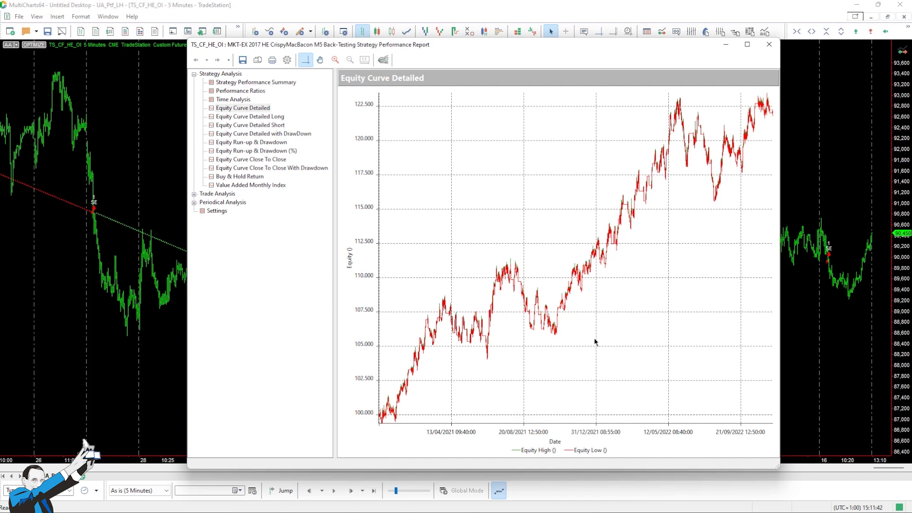
{"action": "mouse_move", "coordinate": [623, 313]}
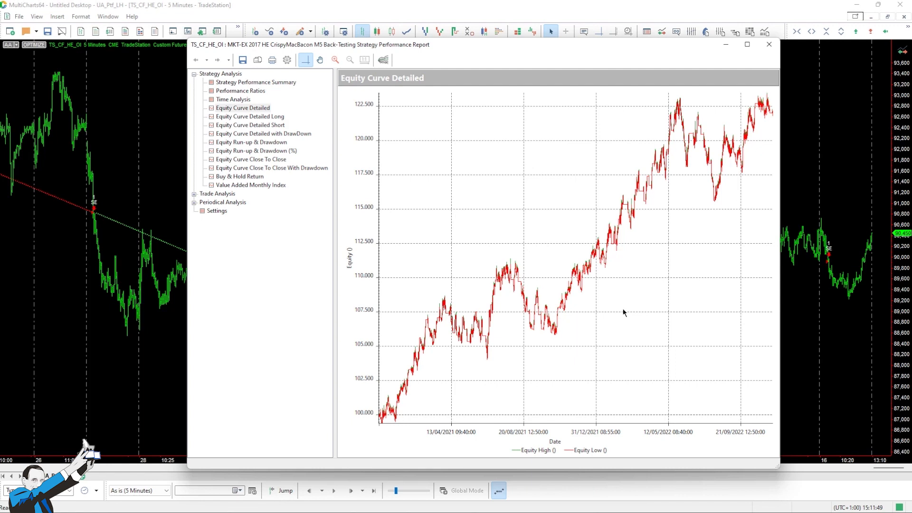
{"action": "mouse_move", "coordinate": [613, 312]}
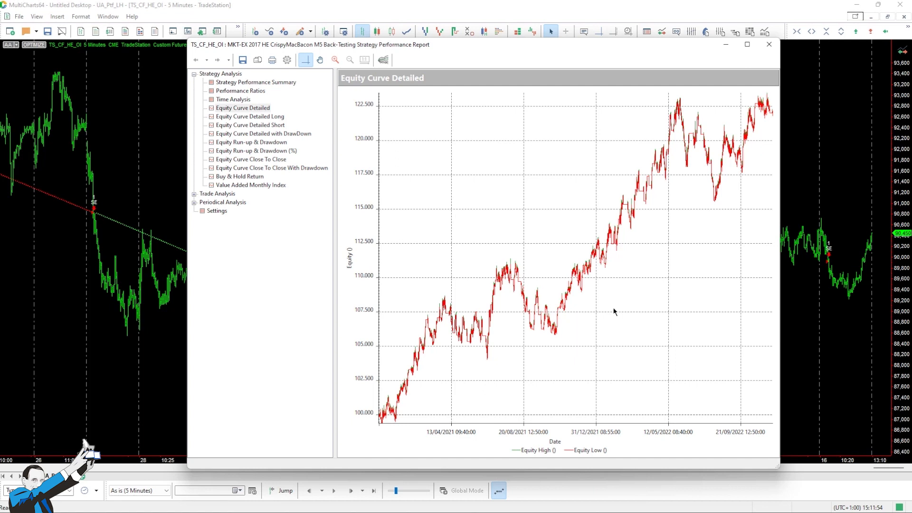
Step: Open CrispyMacBacon's Total Trade Analysis showing 204 trades and 37.75% profitable
{"action": "left_click", "coordinate": [240, 210]}
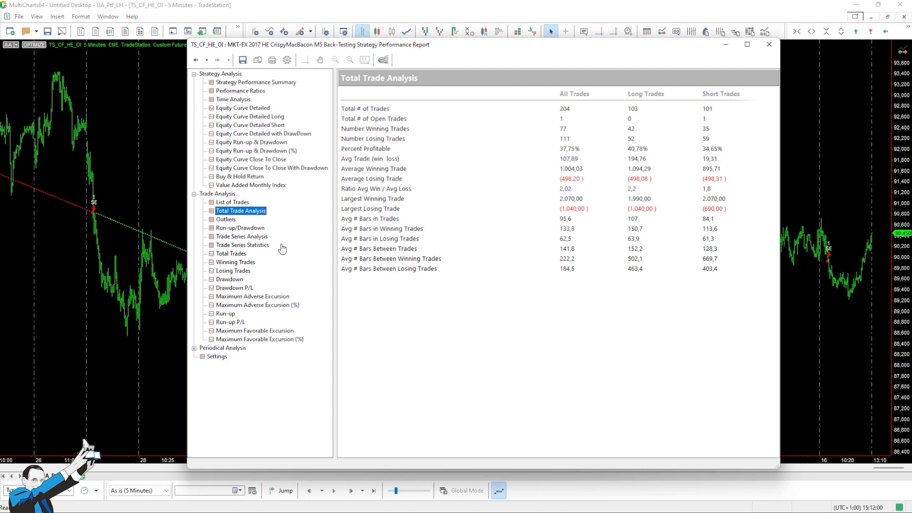
{"action": "mouse_move", "coordinate": [553, 192]}
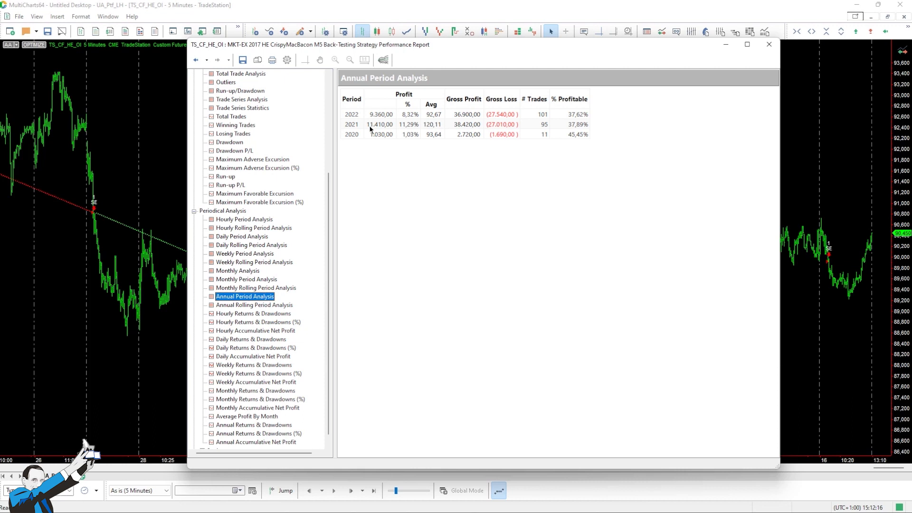
{"action": "left_click", "coordinate": [768, 44]}
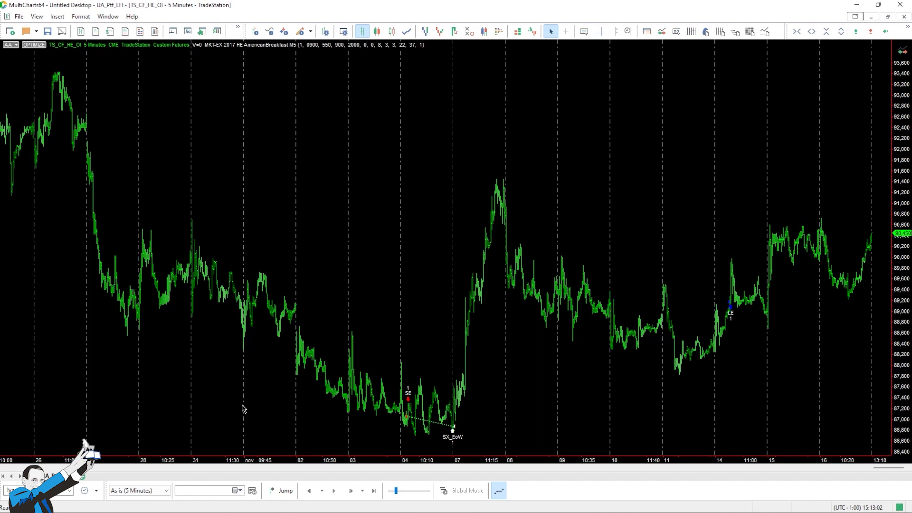
{"action": "mouse_move", "coordinate": [585, 388]}
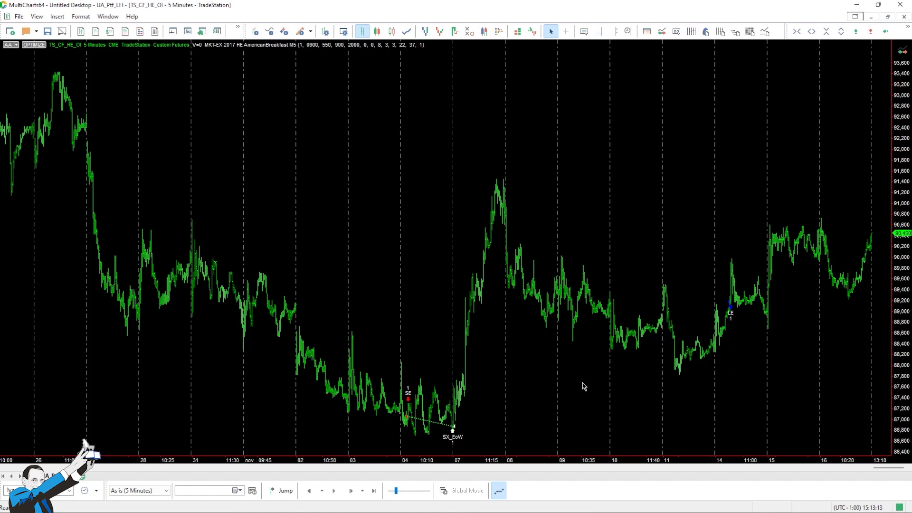
{"action": "mouse_move", "coordinate": [593, 368]}
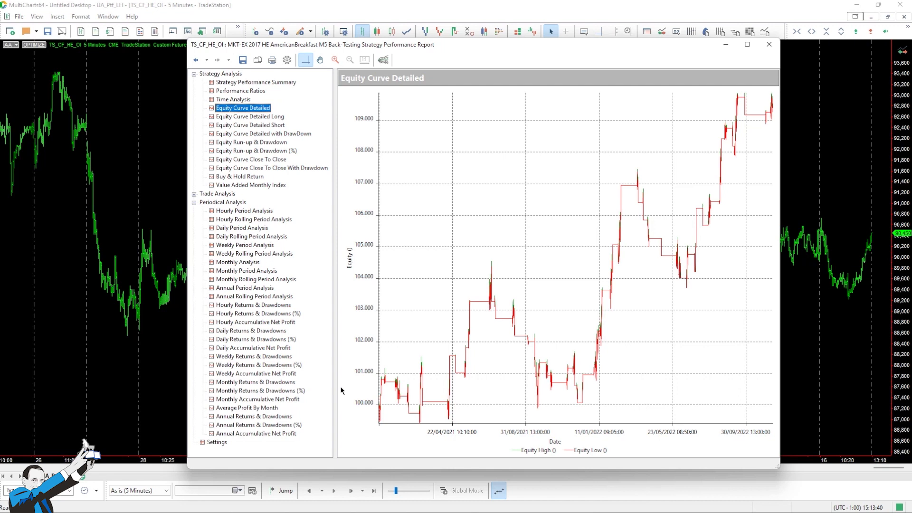
{"action": "mouse_move", "coordinate": [314, 318]}
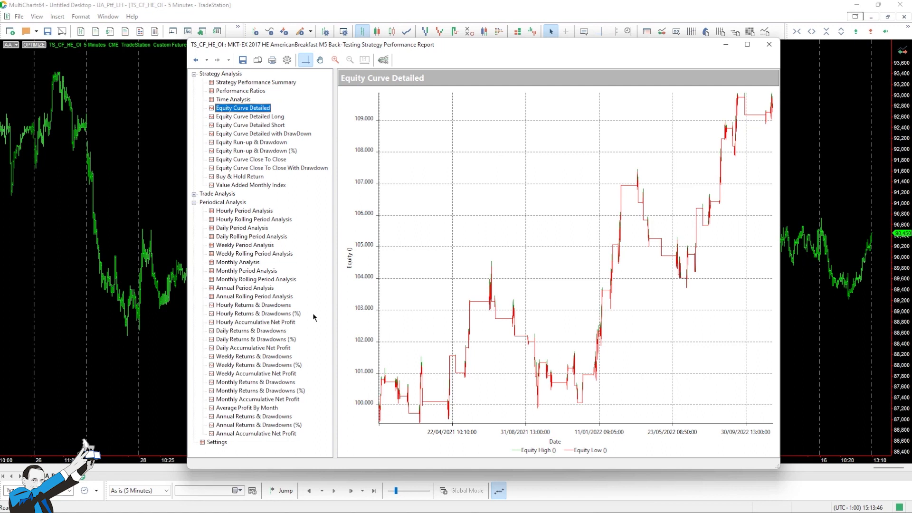
Step: Show AmericanBreakfast's Total Trade Analysis: longs 46.43% profitable, shorts 33.33%, 2.43 win/loss ratio
{"action": "left_click", "coordinate": [241, 211]}
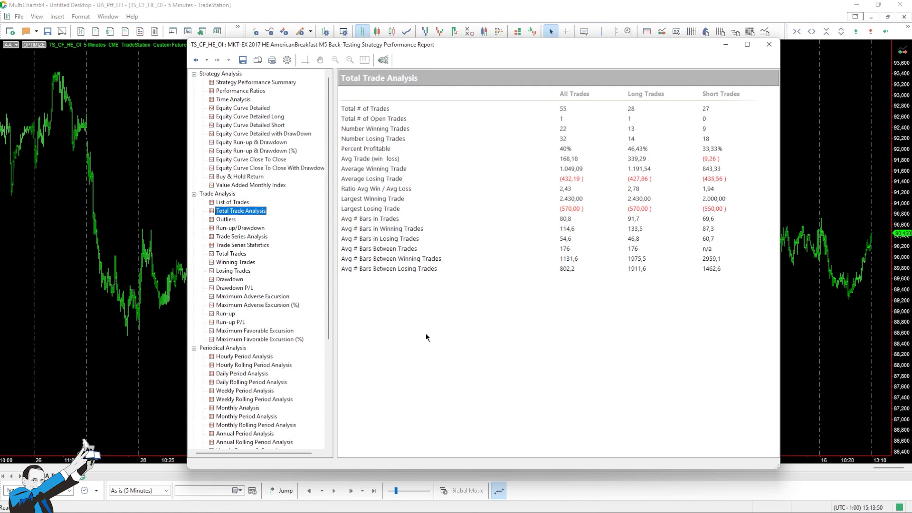
{"action": "mouse_move", "coordinate": [445, 339]}
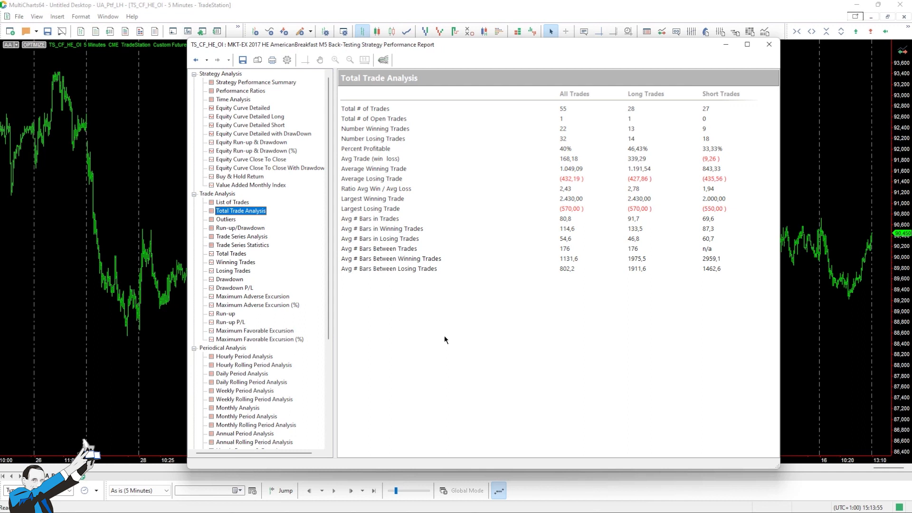